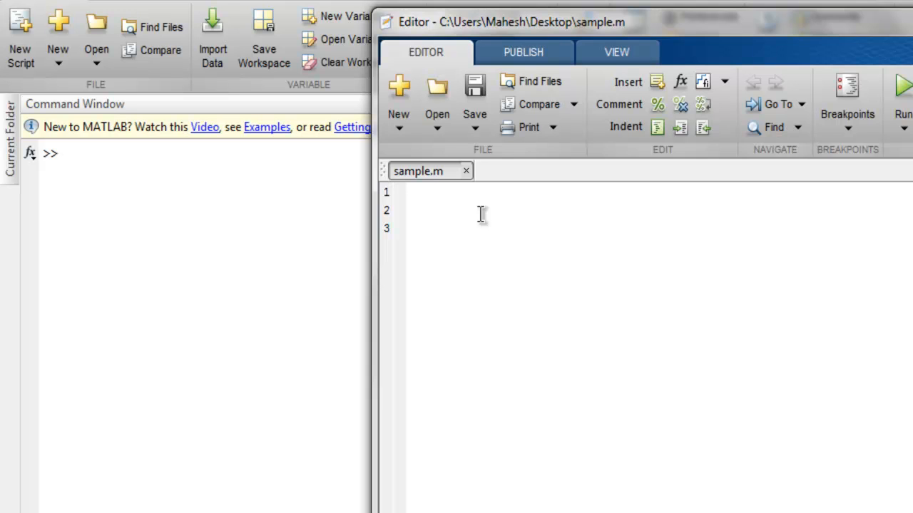
Enter r = rand(5); and disp(r); into sample.m and save the script
left_click(433, 192)
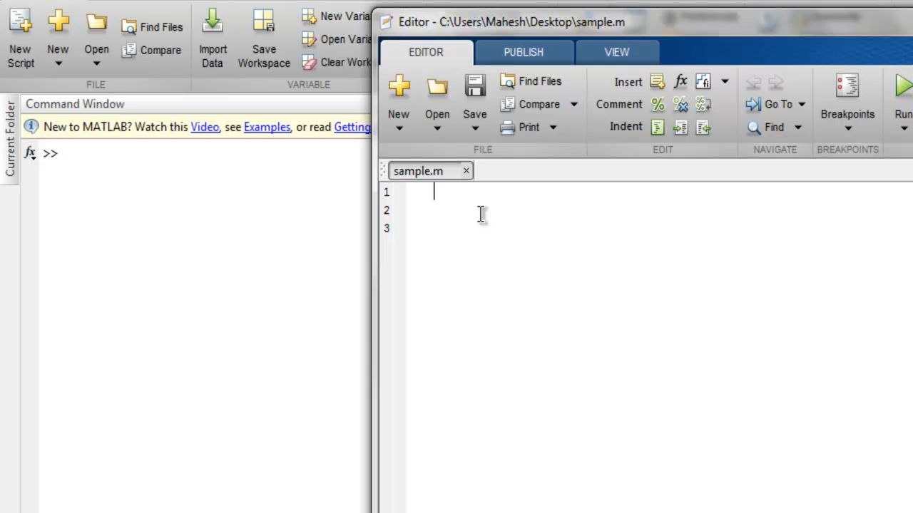
type("r =")
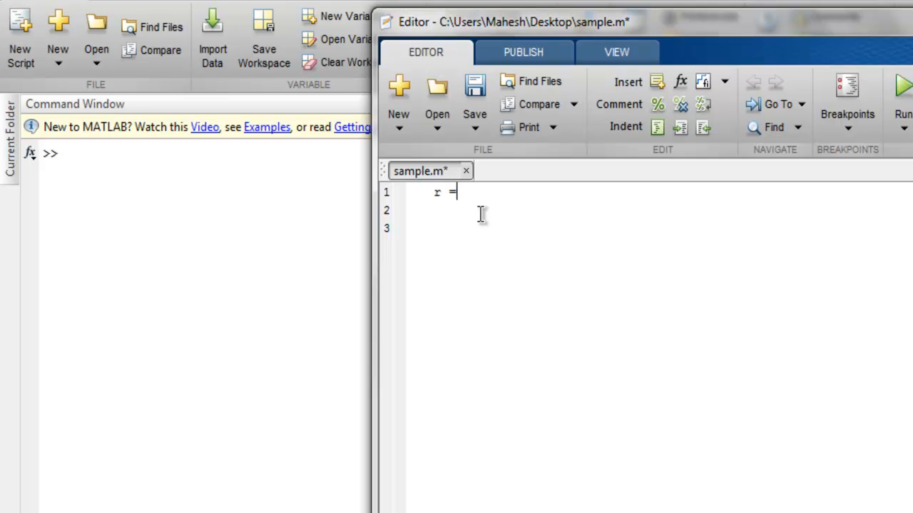
type("rand")
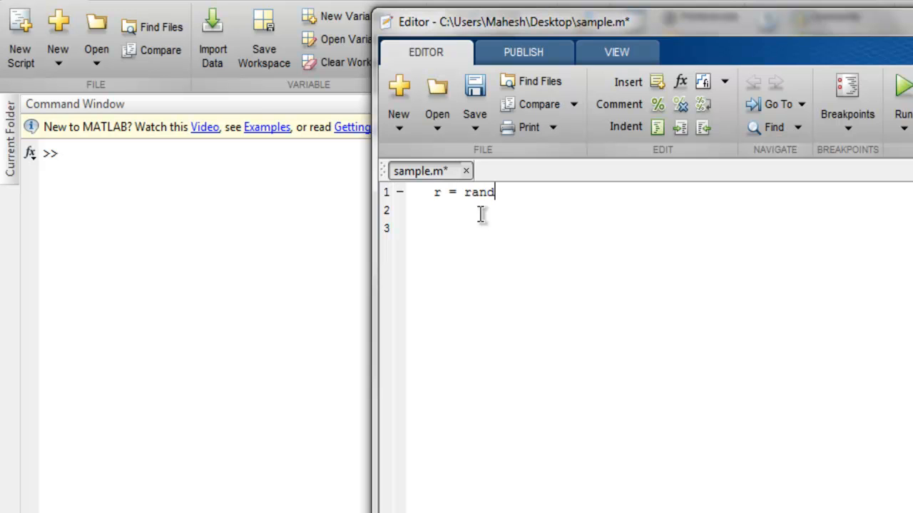
type("(")
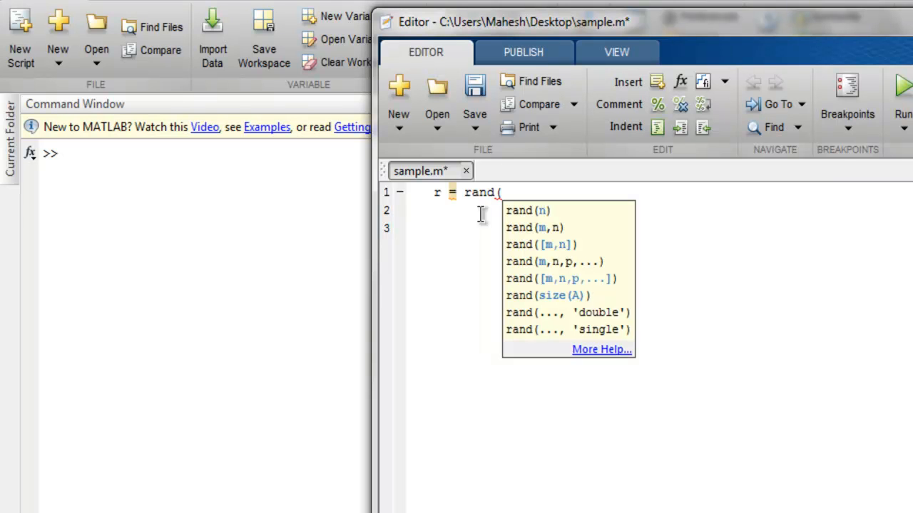
type("5")
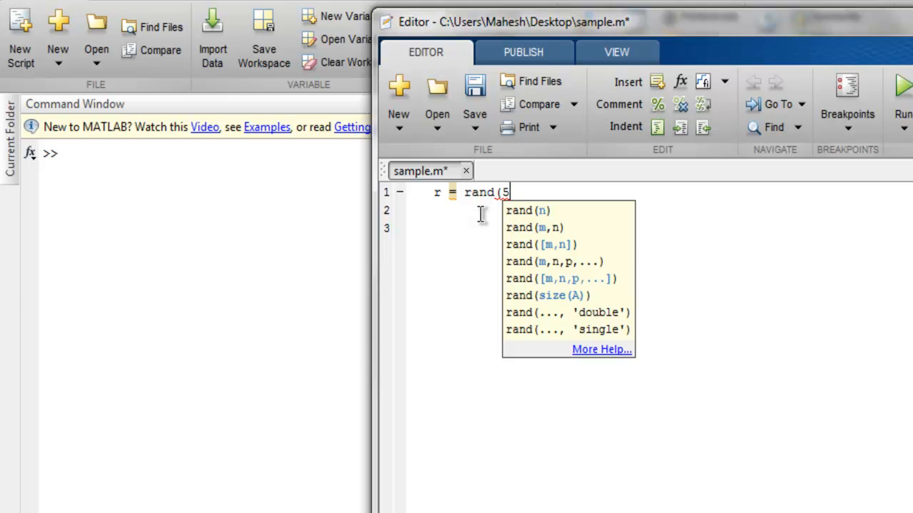
type(");")
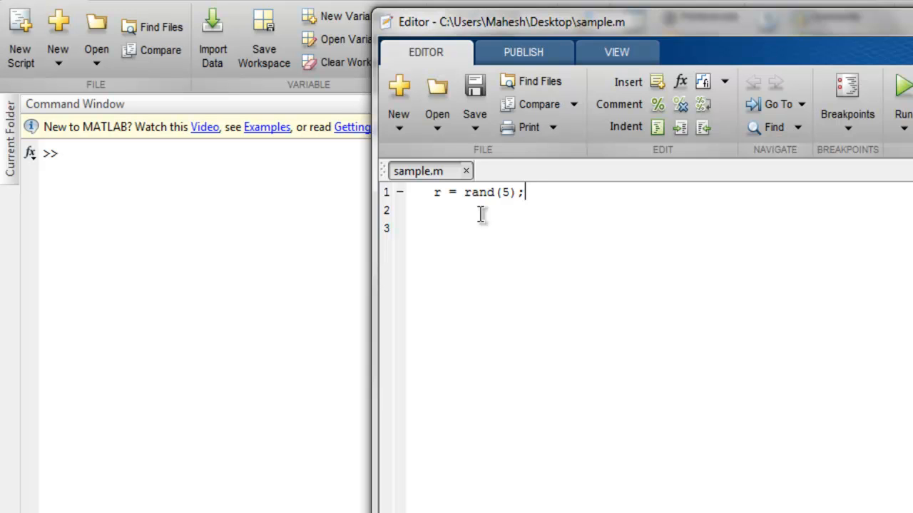
type("disp(r")
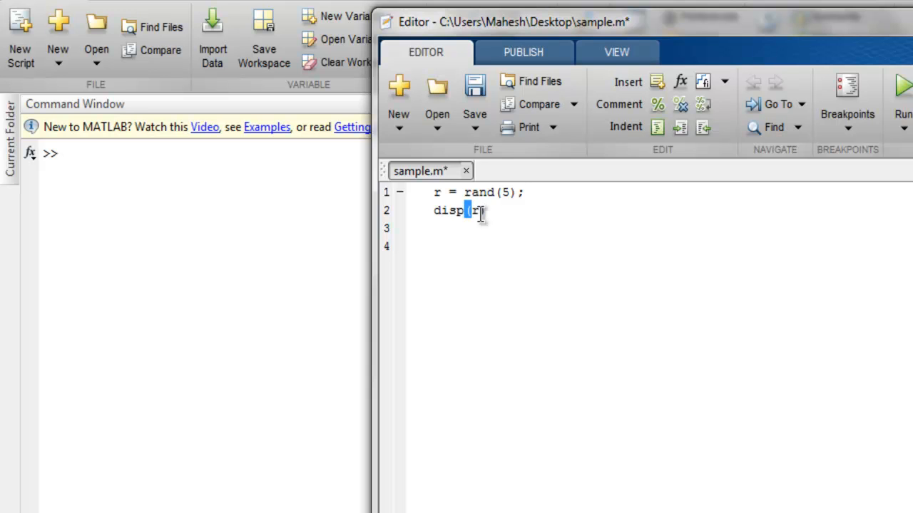
left_click(474, 85)
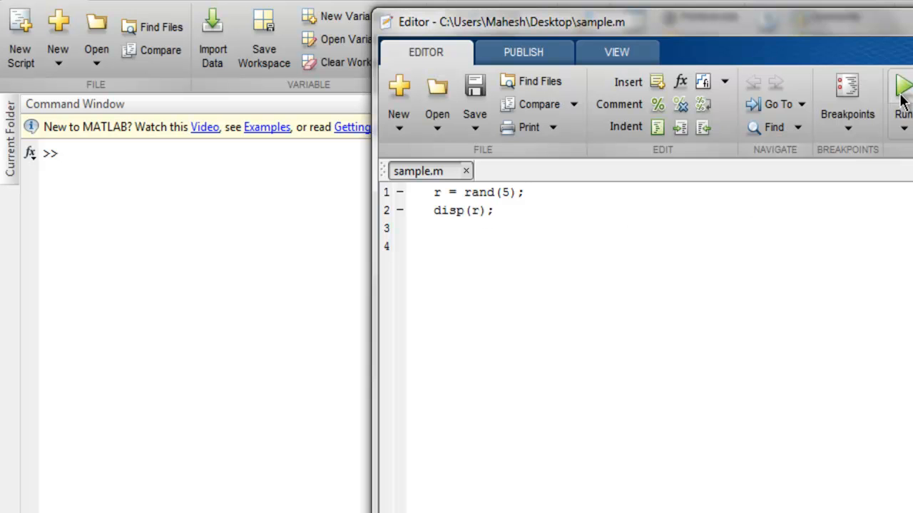
Run sample.m and widen the view so all five columns of the rand matrix show
left_click(901, 86)
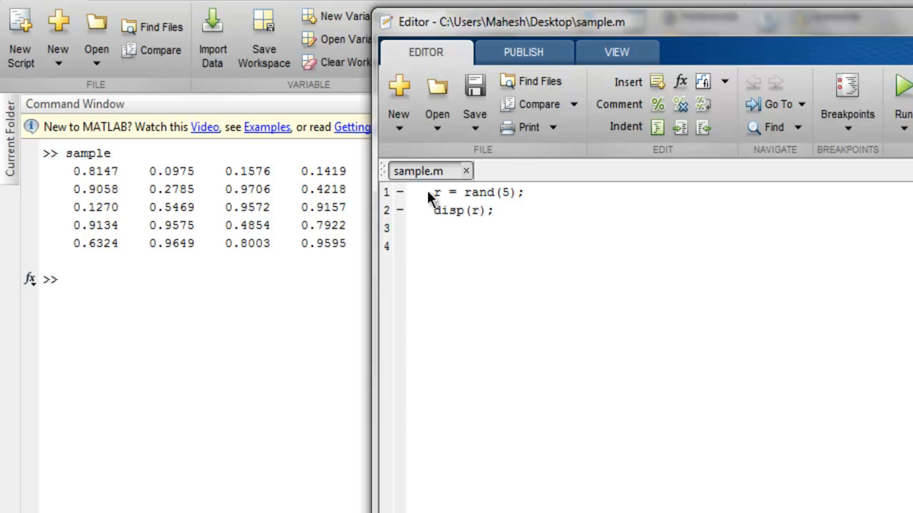
left_click_drag(378, 22, 482, 22)
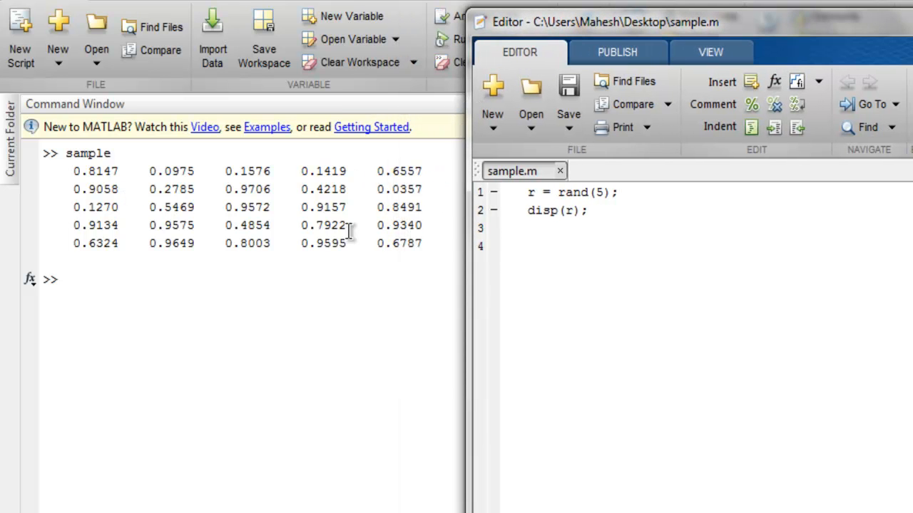
mouse_move(349, 225)
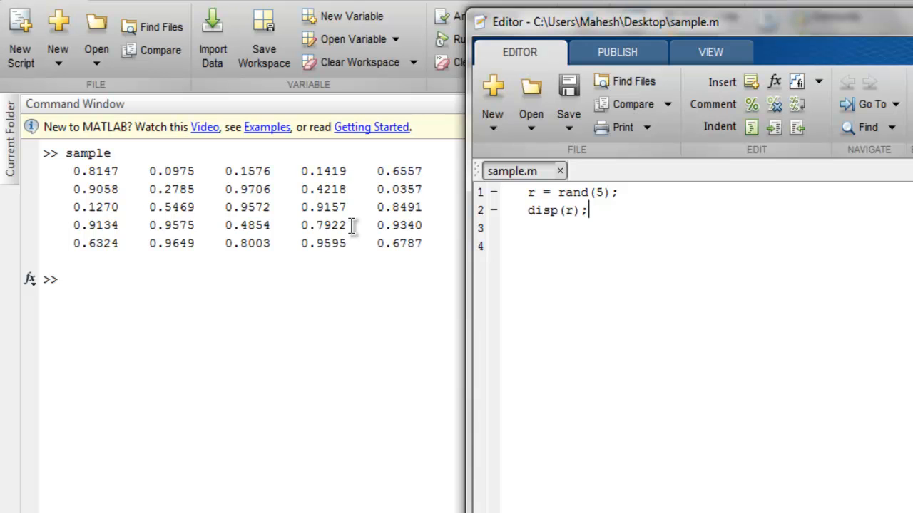
mouse_move(383, 222)
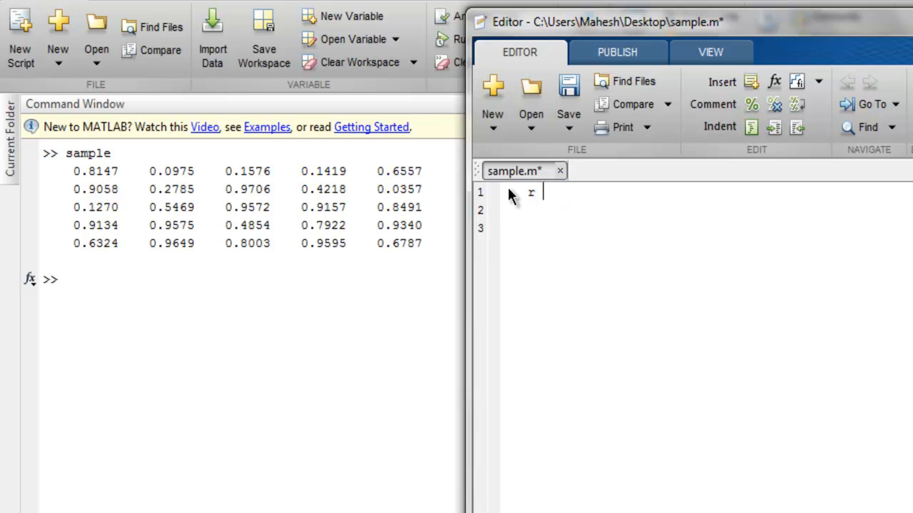
Replace the script with r = randn(5); and disp(r); and save it
left_click(567, 93)
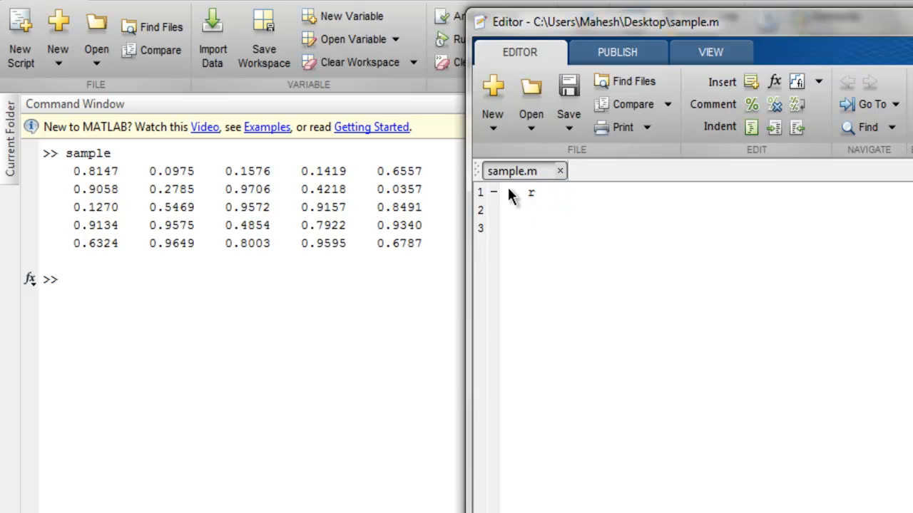
type("= rand")
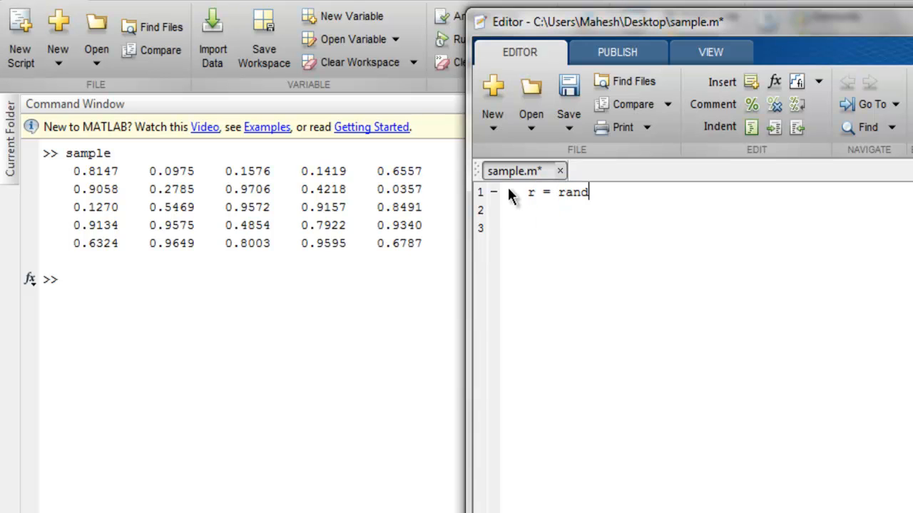
type("n(")
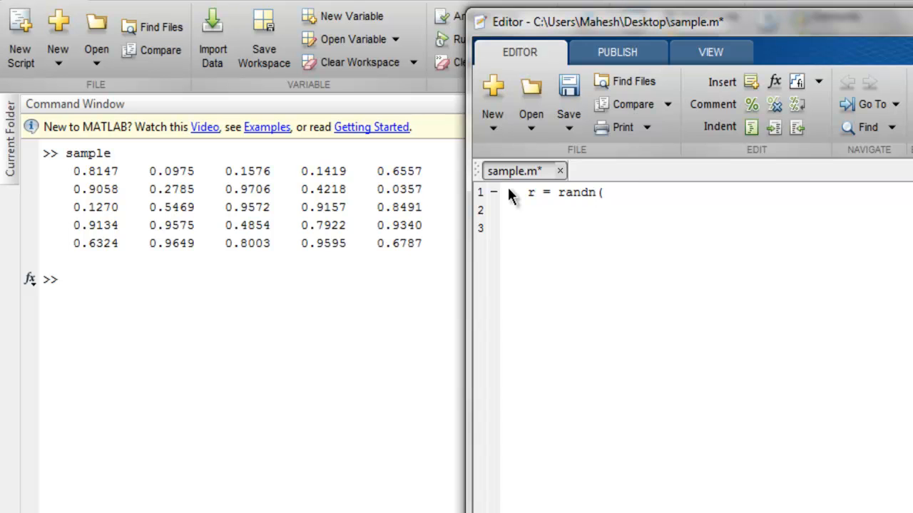
type("5)")
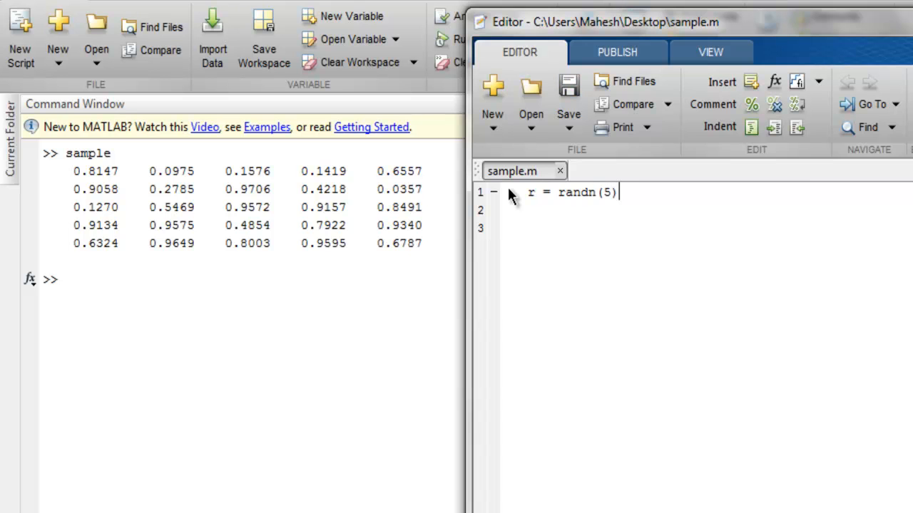
type(";")
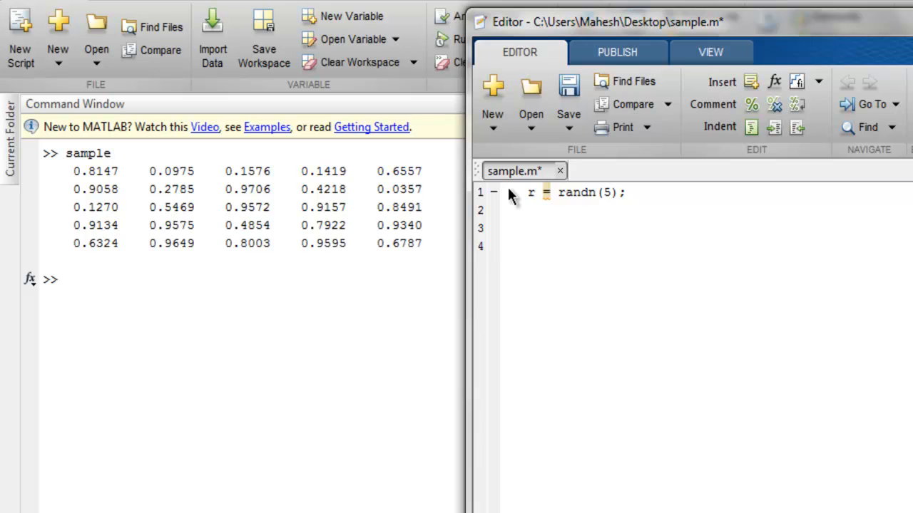
type("disp(r")
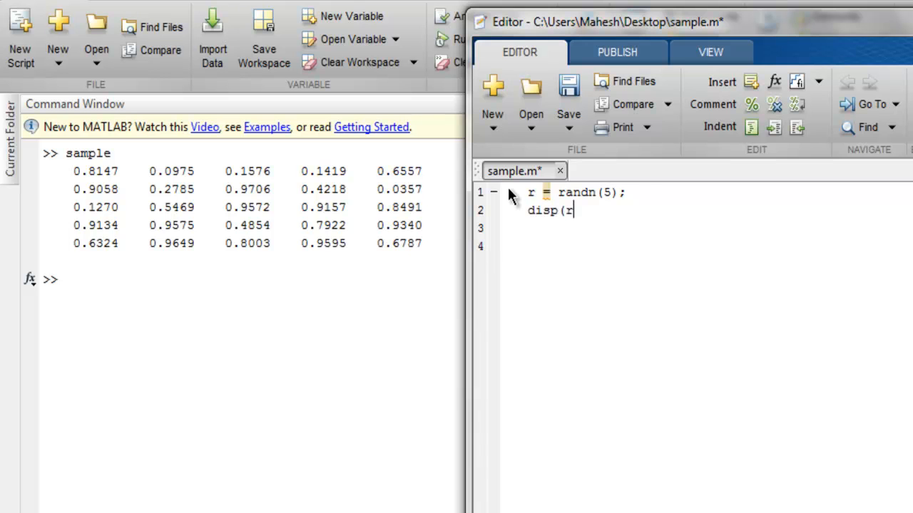
type(");")
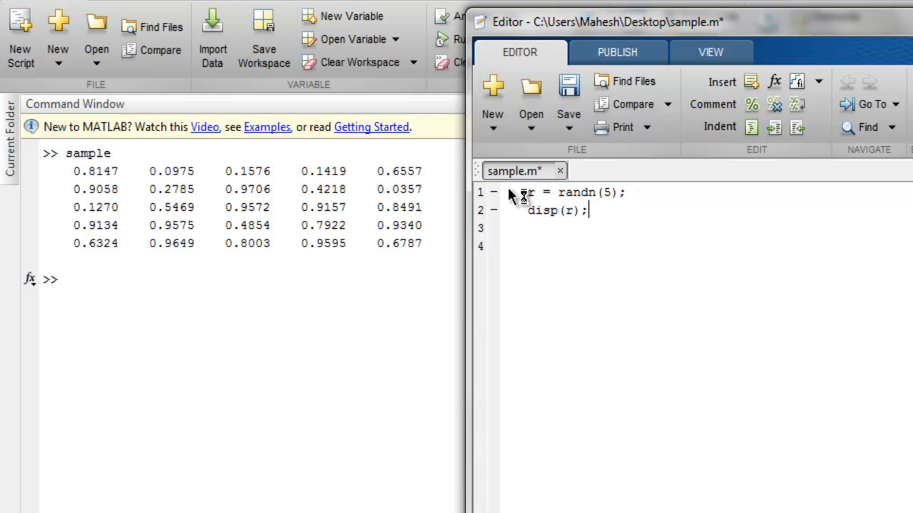
left_click(568, 104)
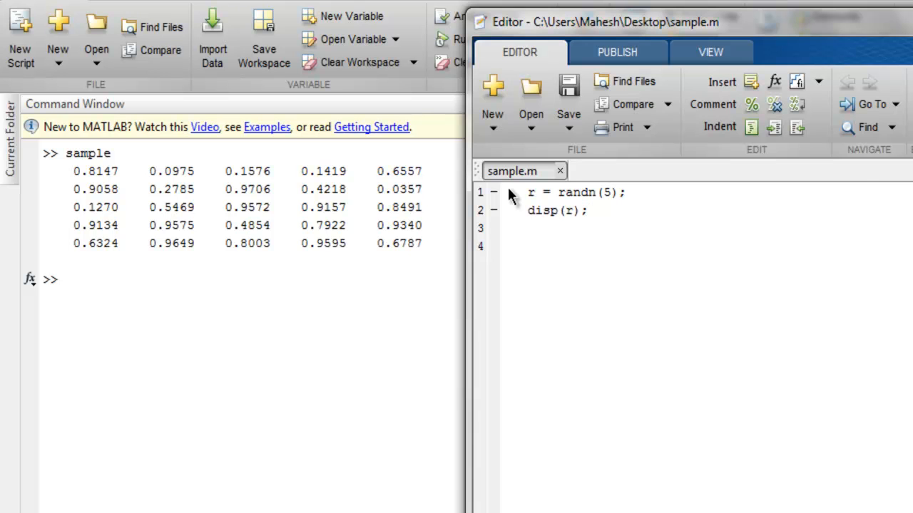
Run the randn version of sample.m to print a 5x5 matrix of normal random numbers
key("Return")
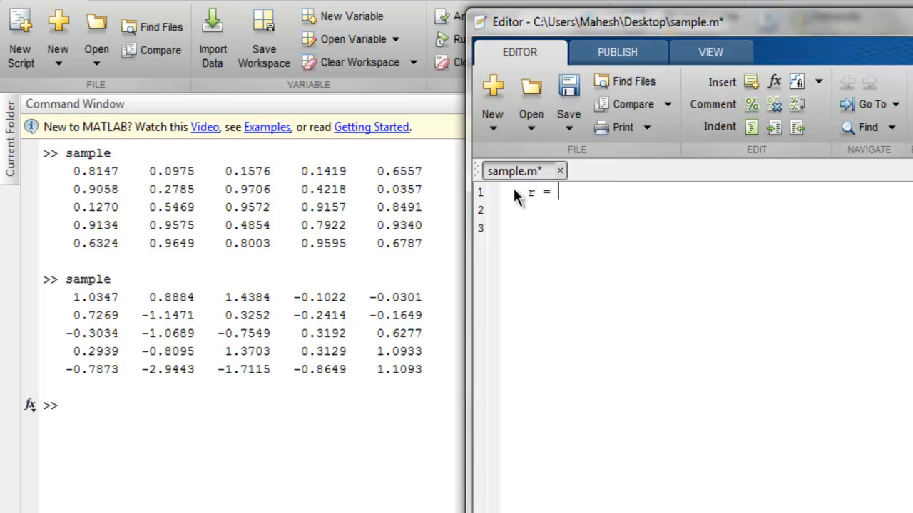
Enter r = randi(10,5); and disp(r); so the script shows random integers up to 10
type("randi")
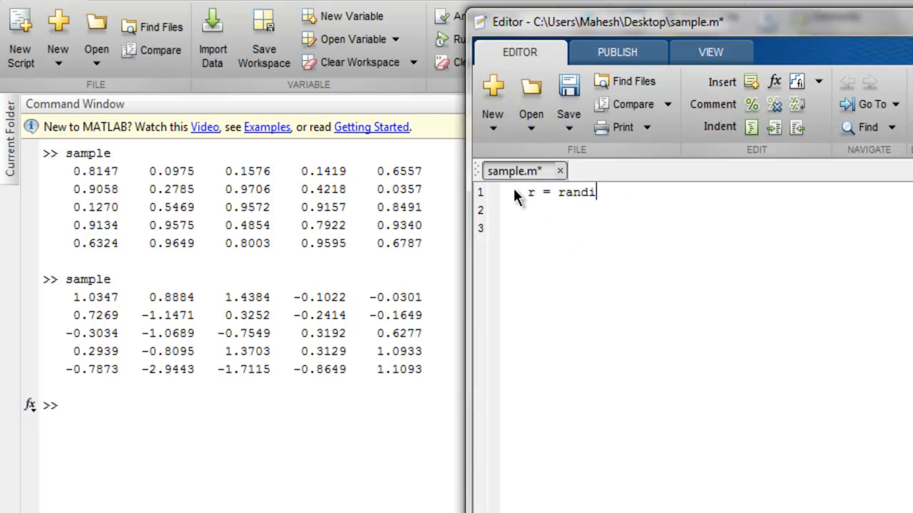
type("(")
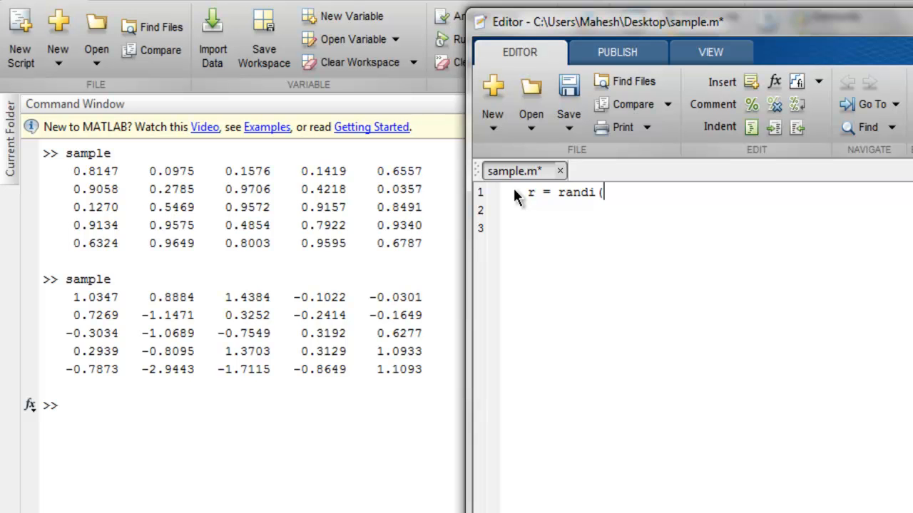
type("10")
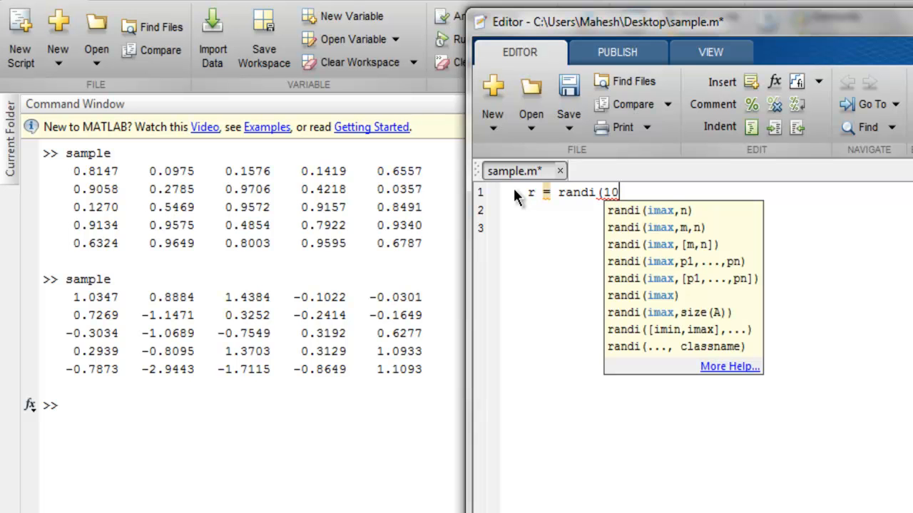
type(",")
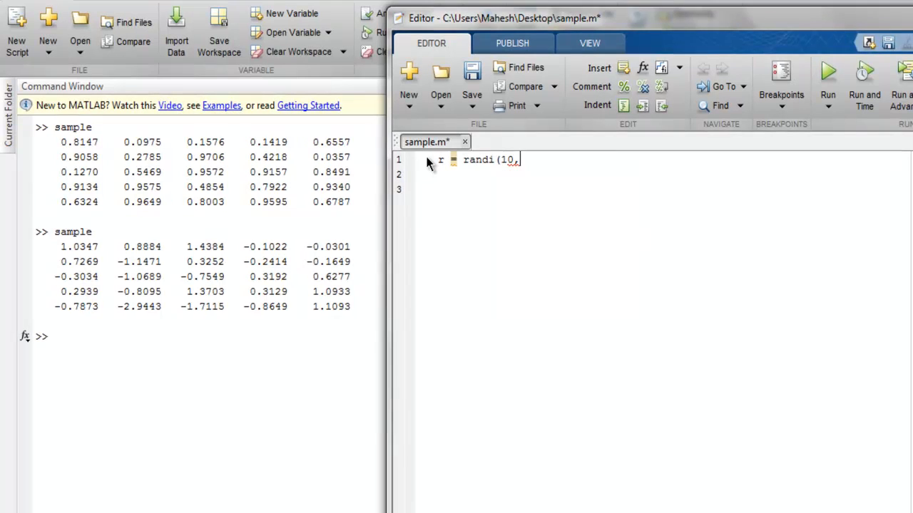
type(",")
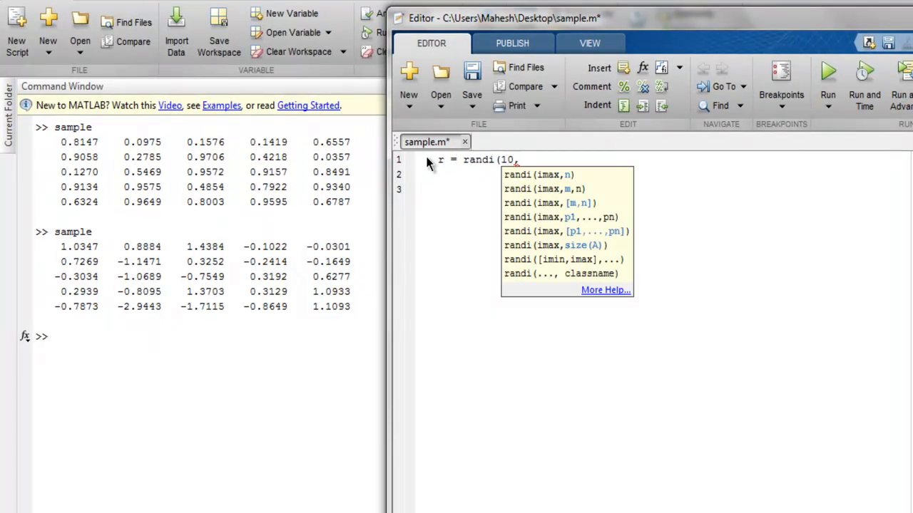
type("5)")
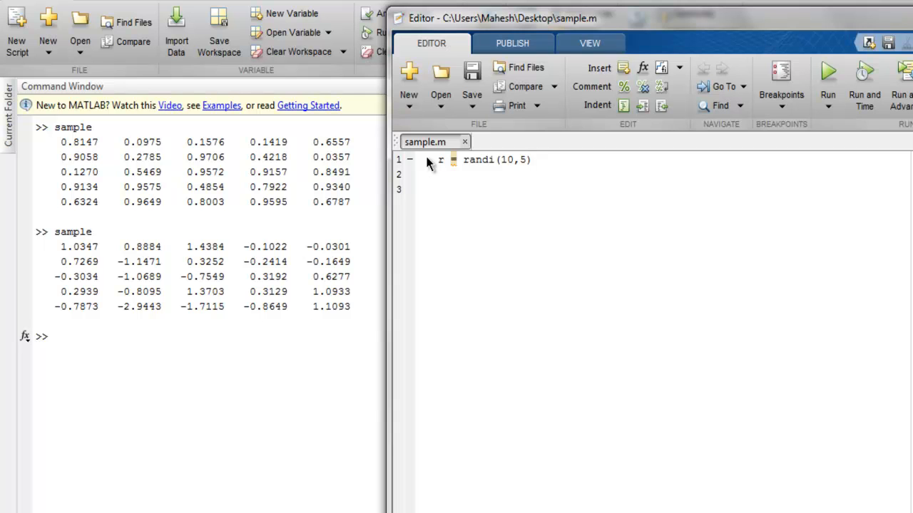
type(";")
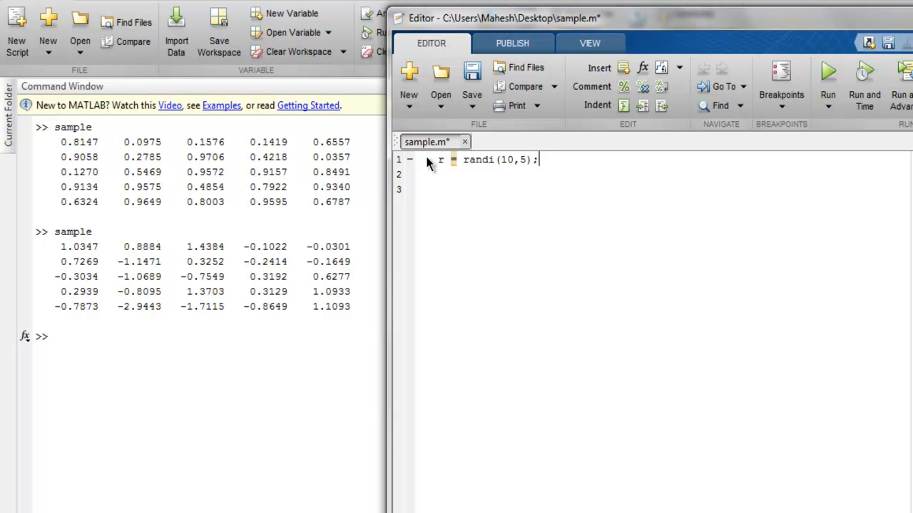
type("disp(")
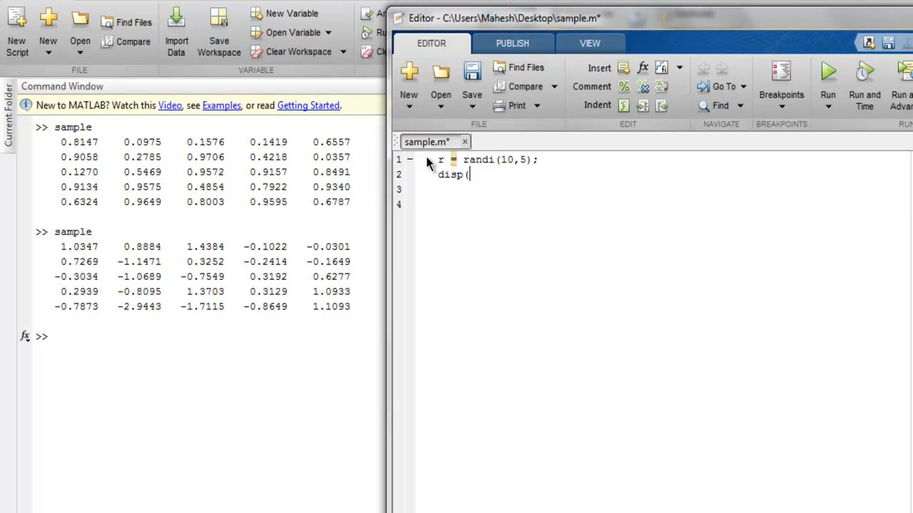
type("r);")
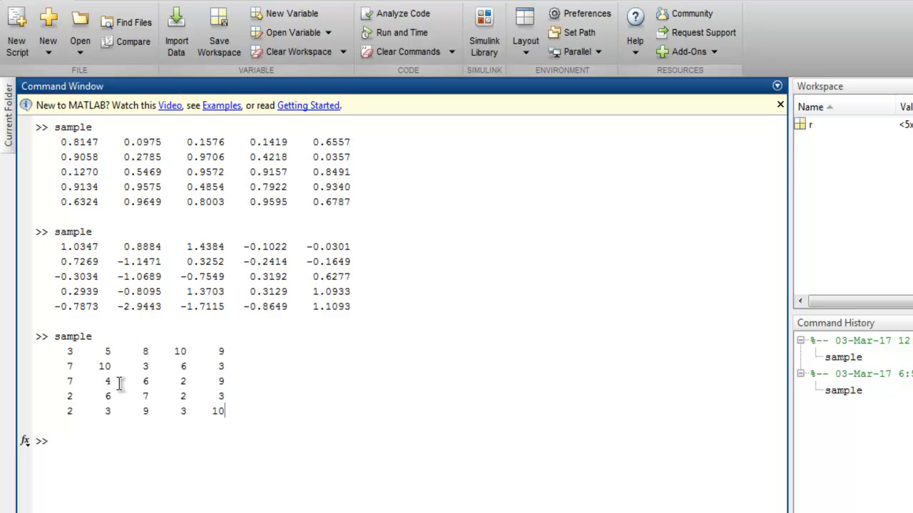
mouse_move(157, 226)
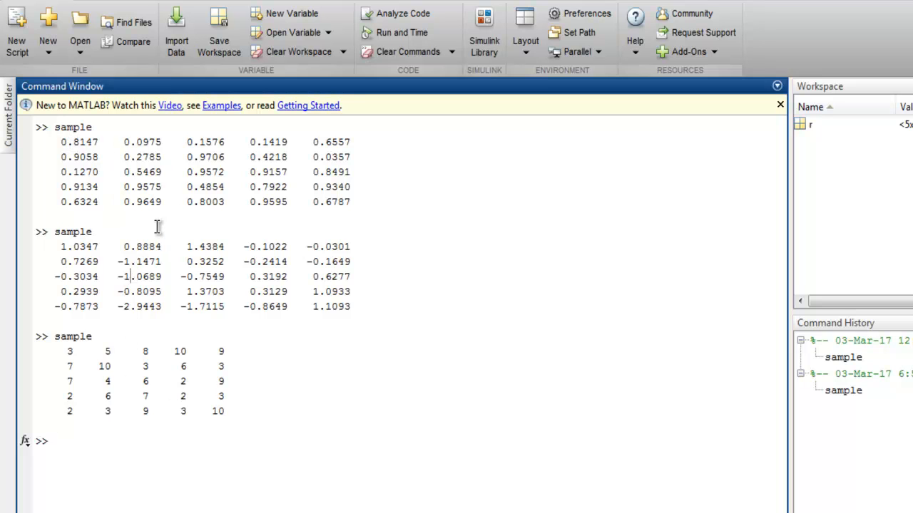